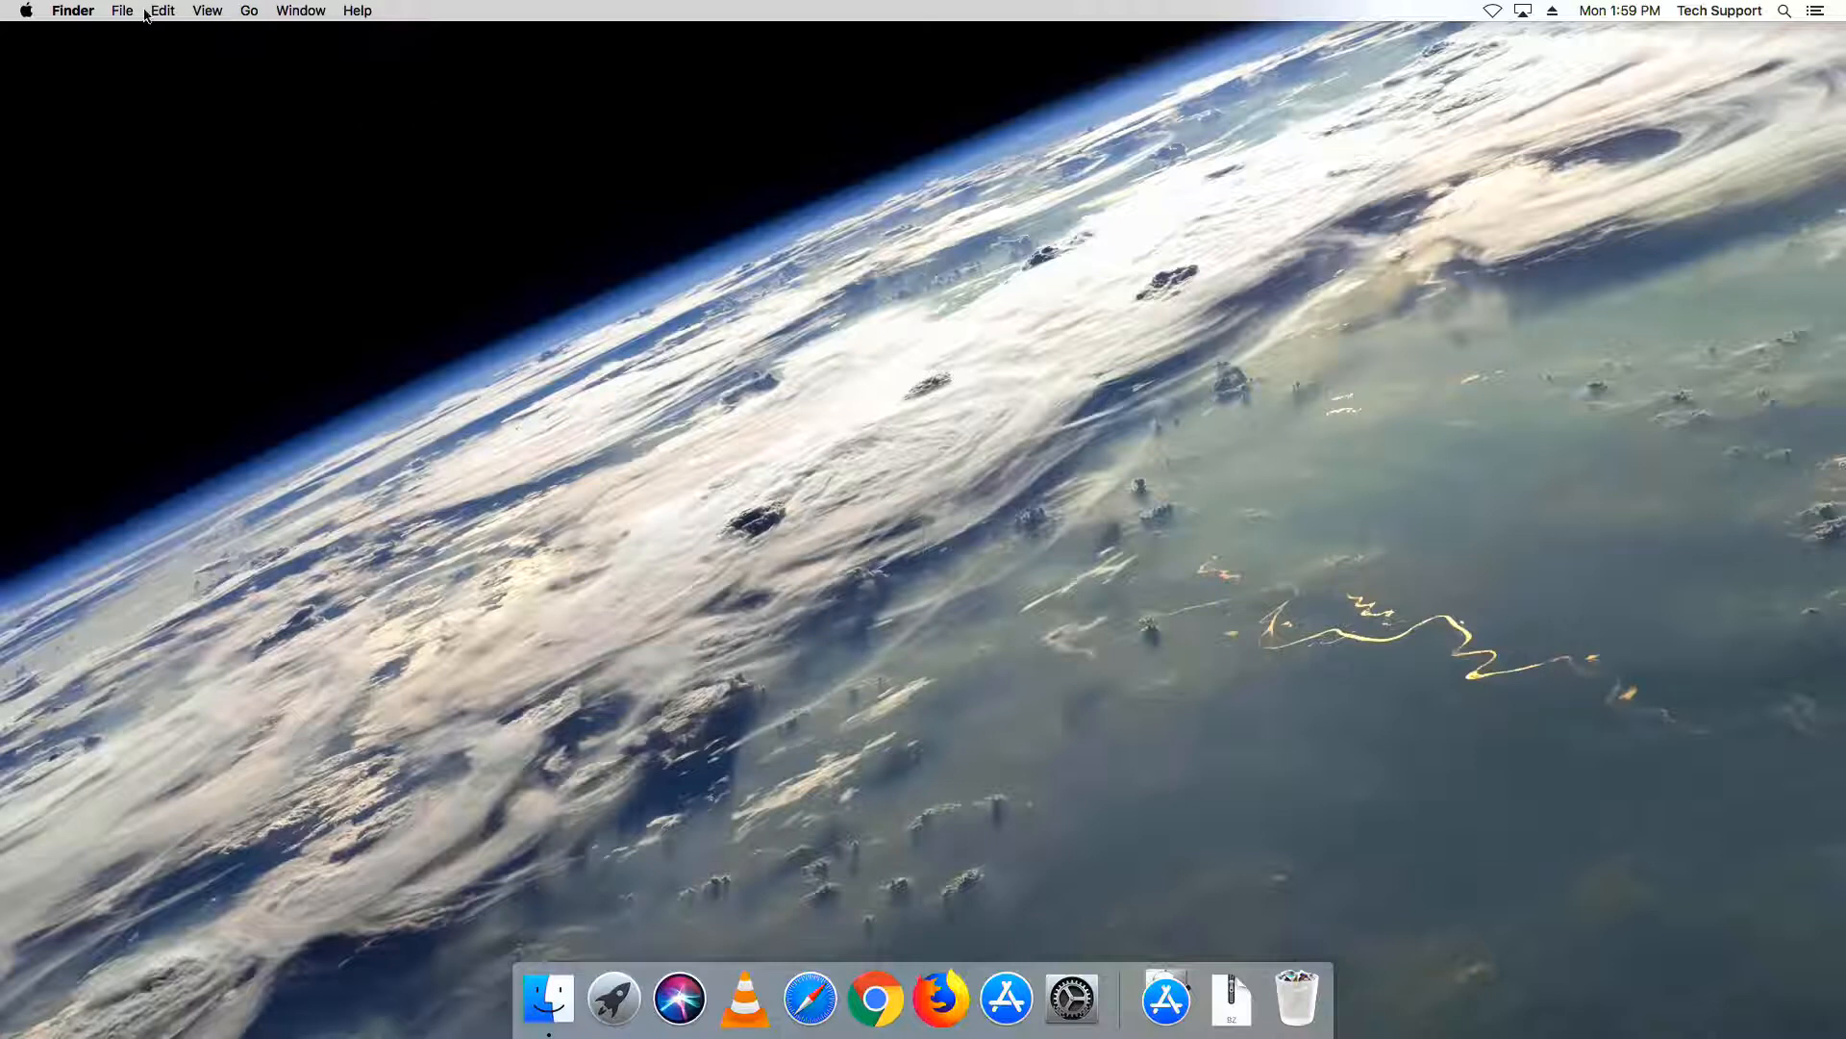
# Step: Open a new Finder window from the File menu, showing Recents
pyautogui.click(121, 11)
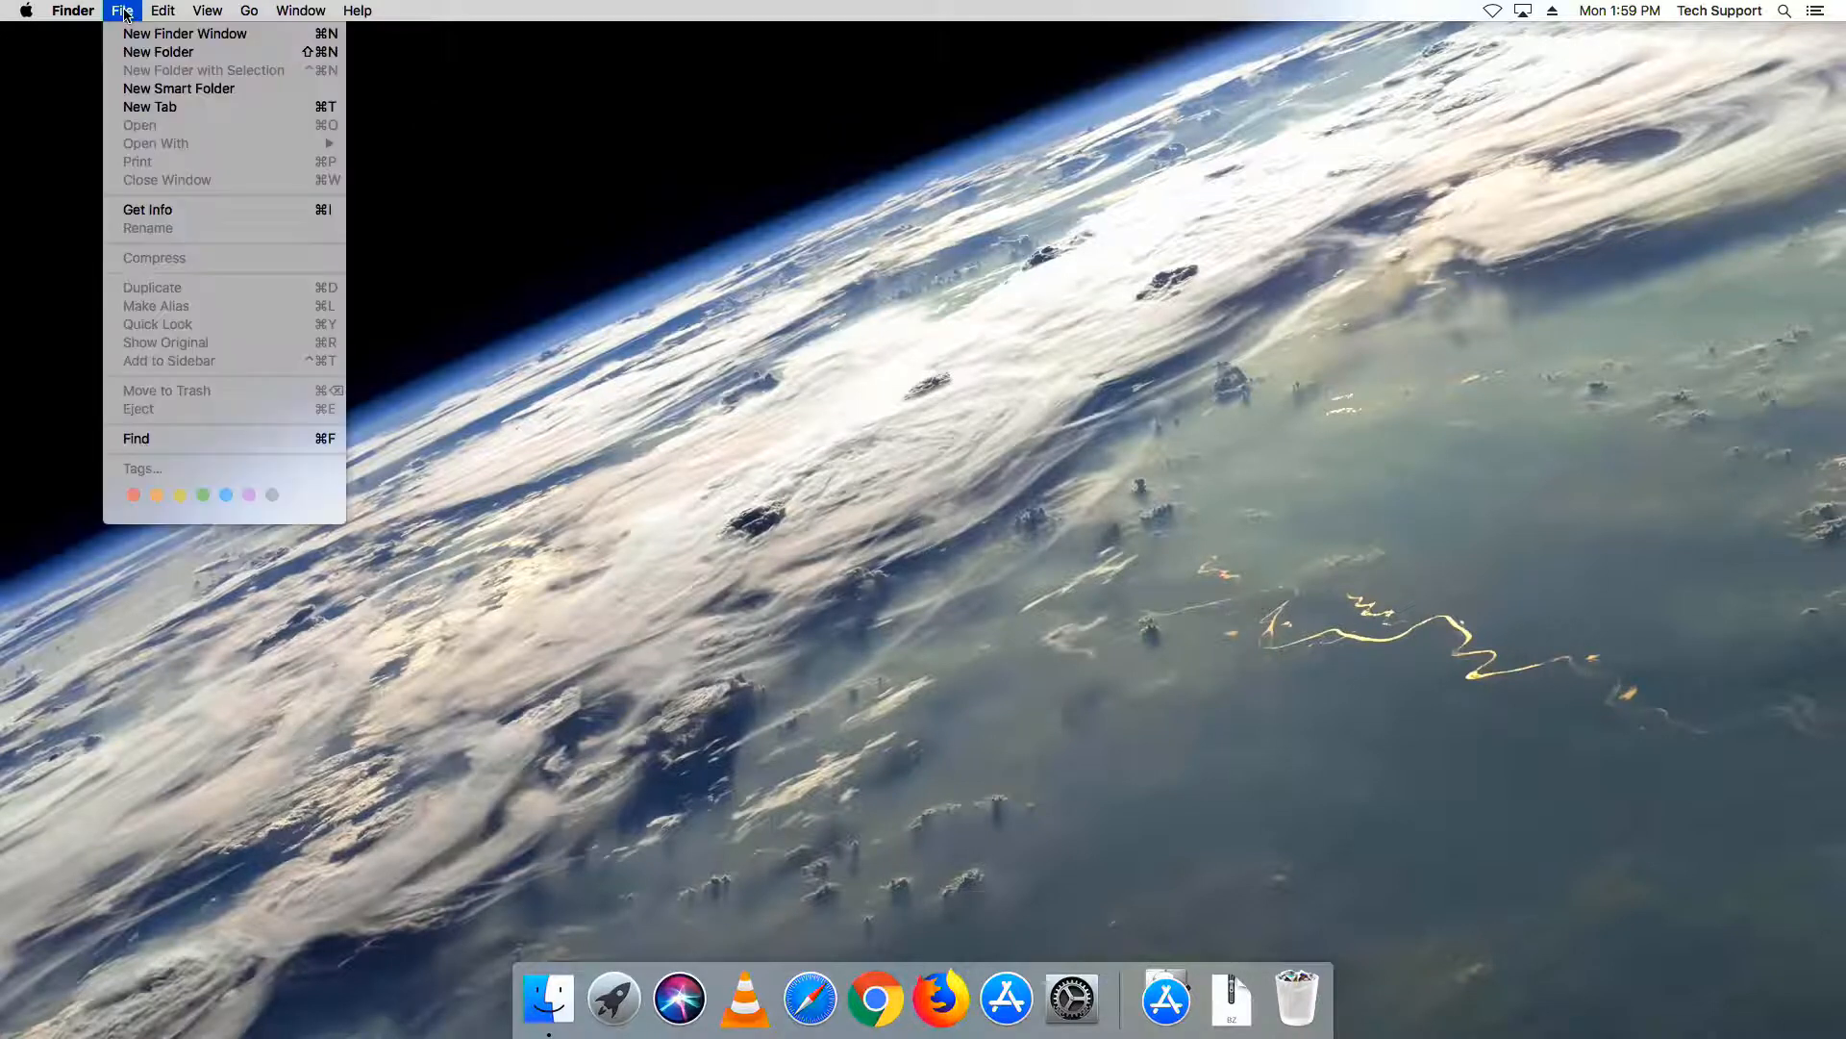
pyautogui.moveTo(185, 33)
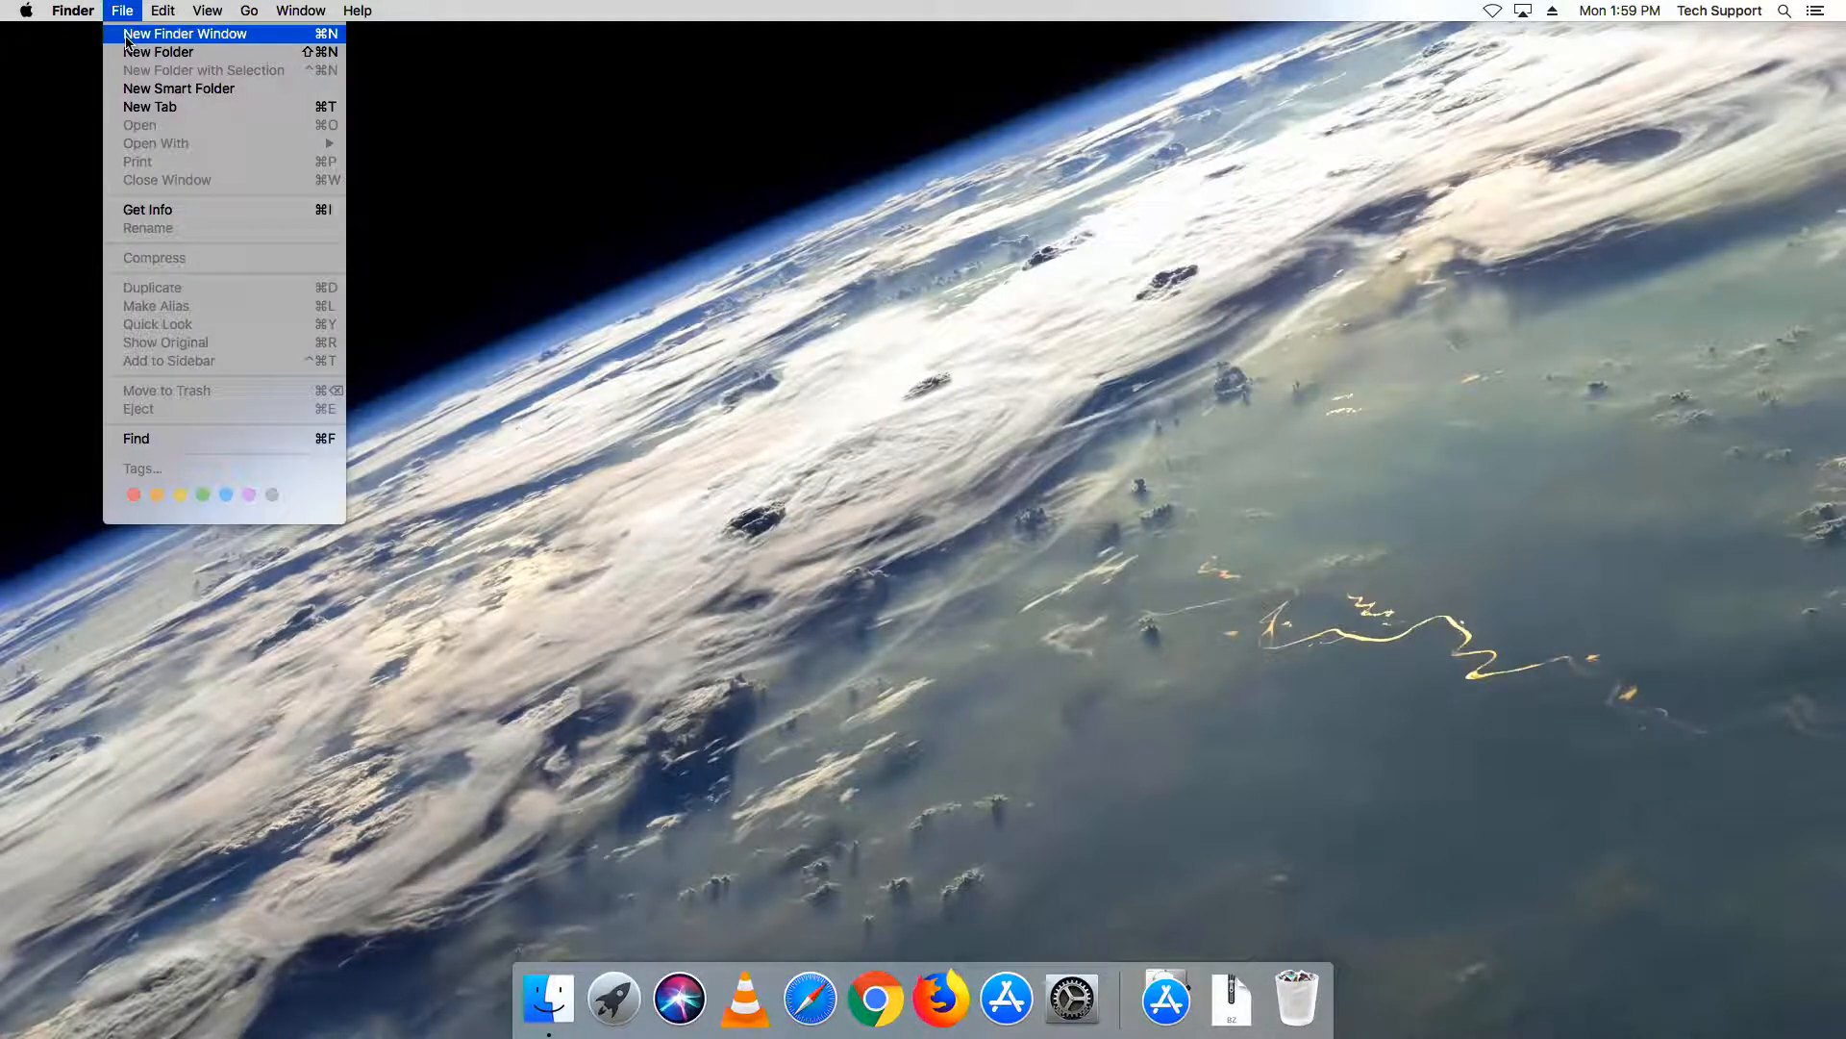
pyautogui.click(184, 33)
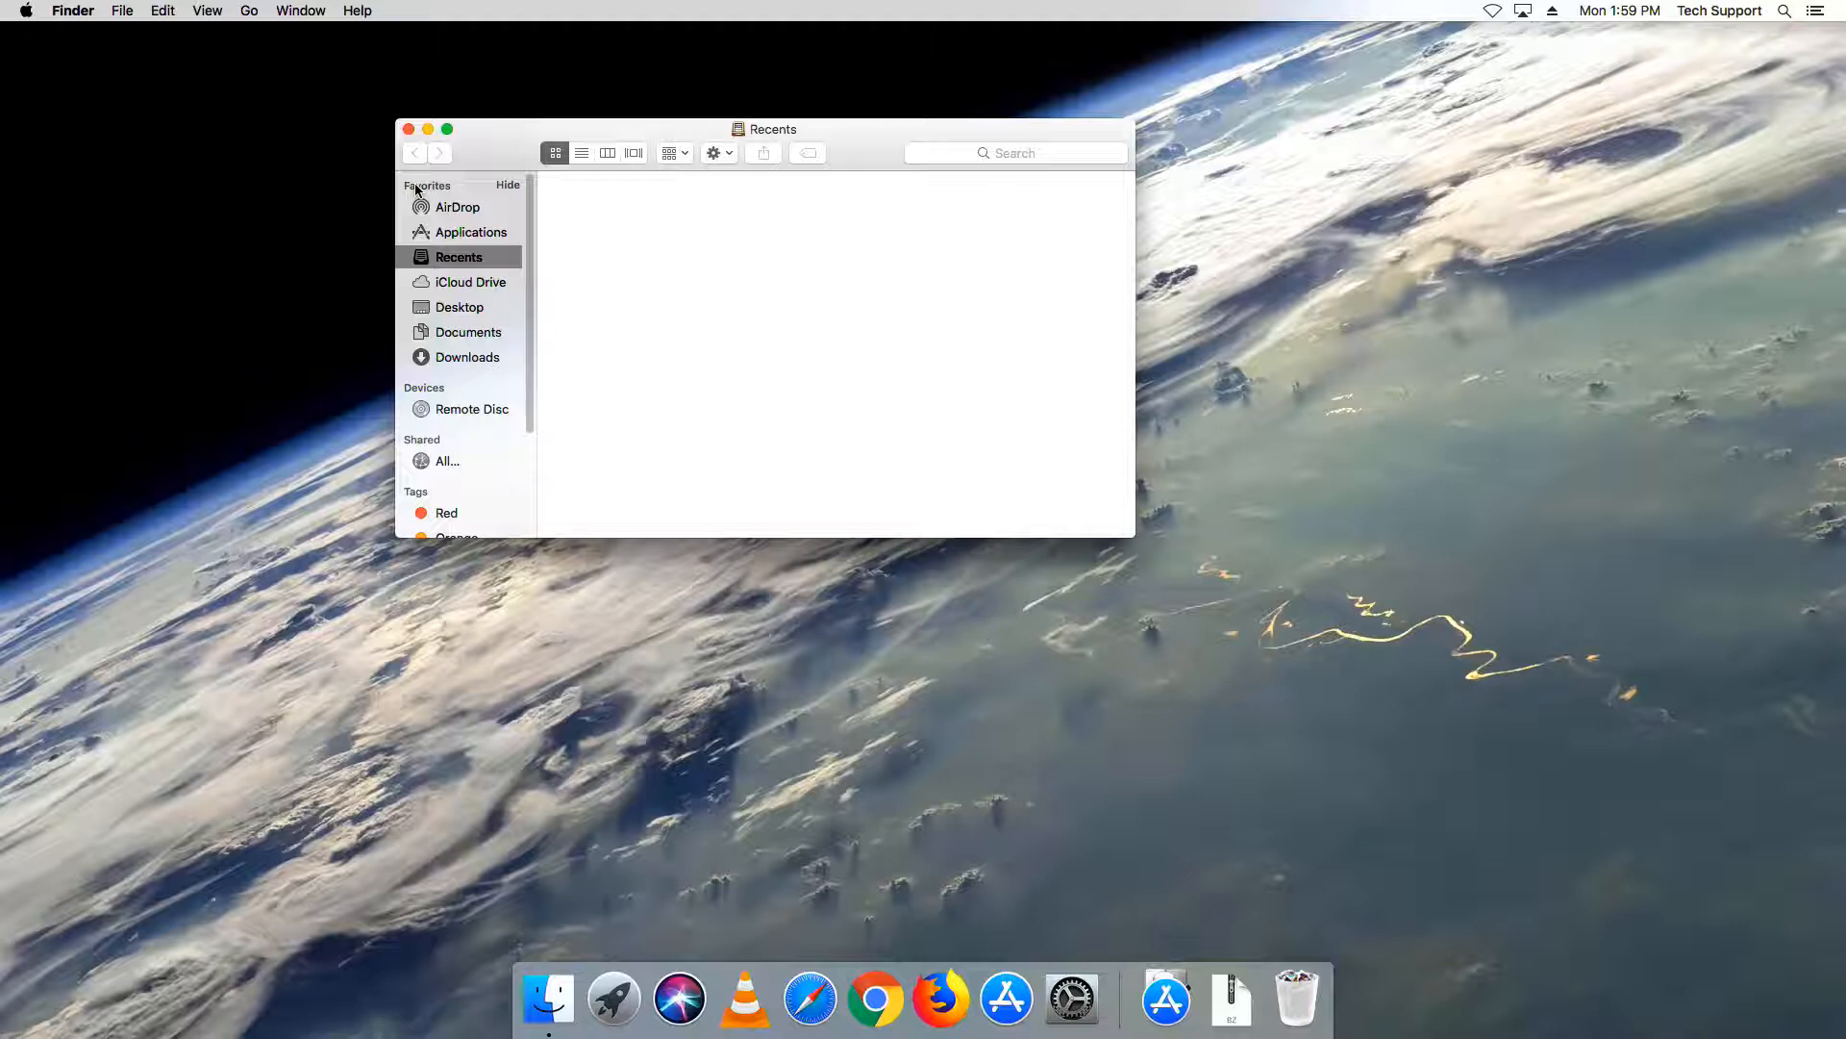
# Step: Show the Downloads folder containing the Honeywell_HDCS_Mac_V5.3.tar.bz2 archive
pyautogui.click(466, 357)
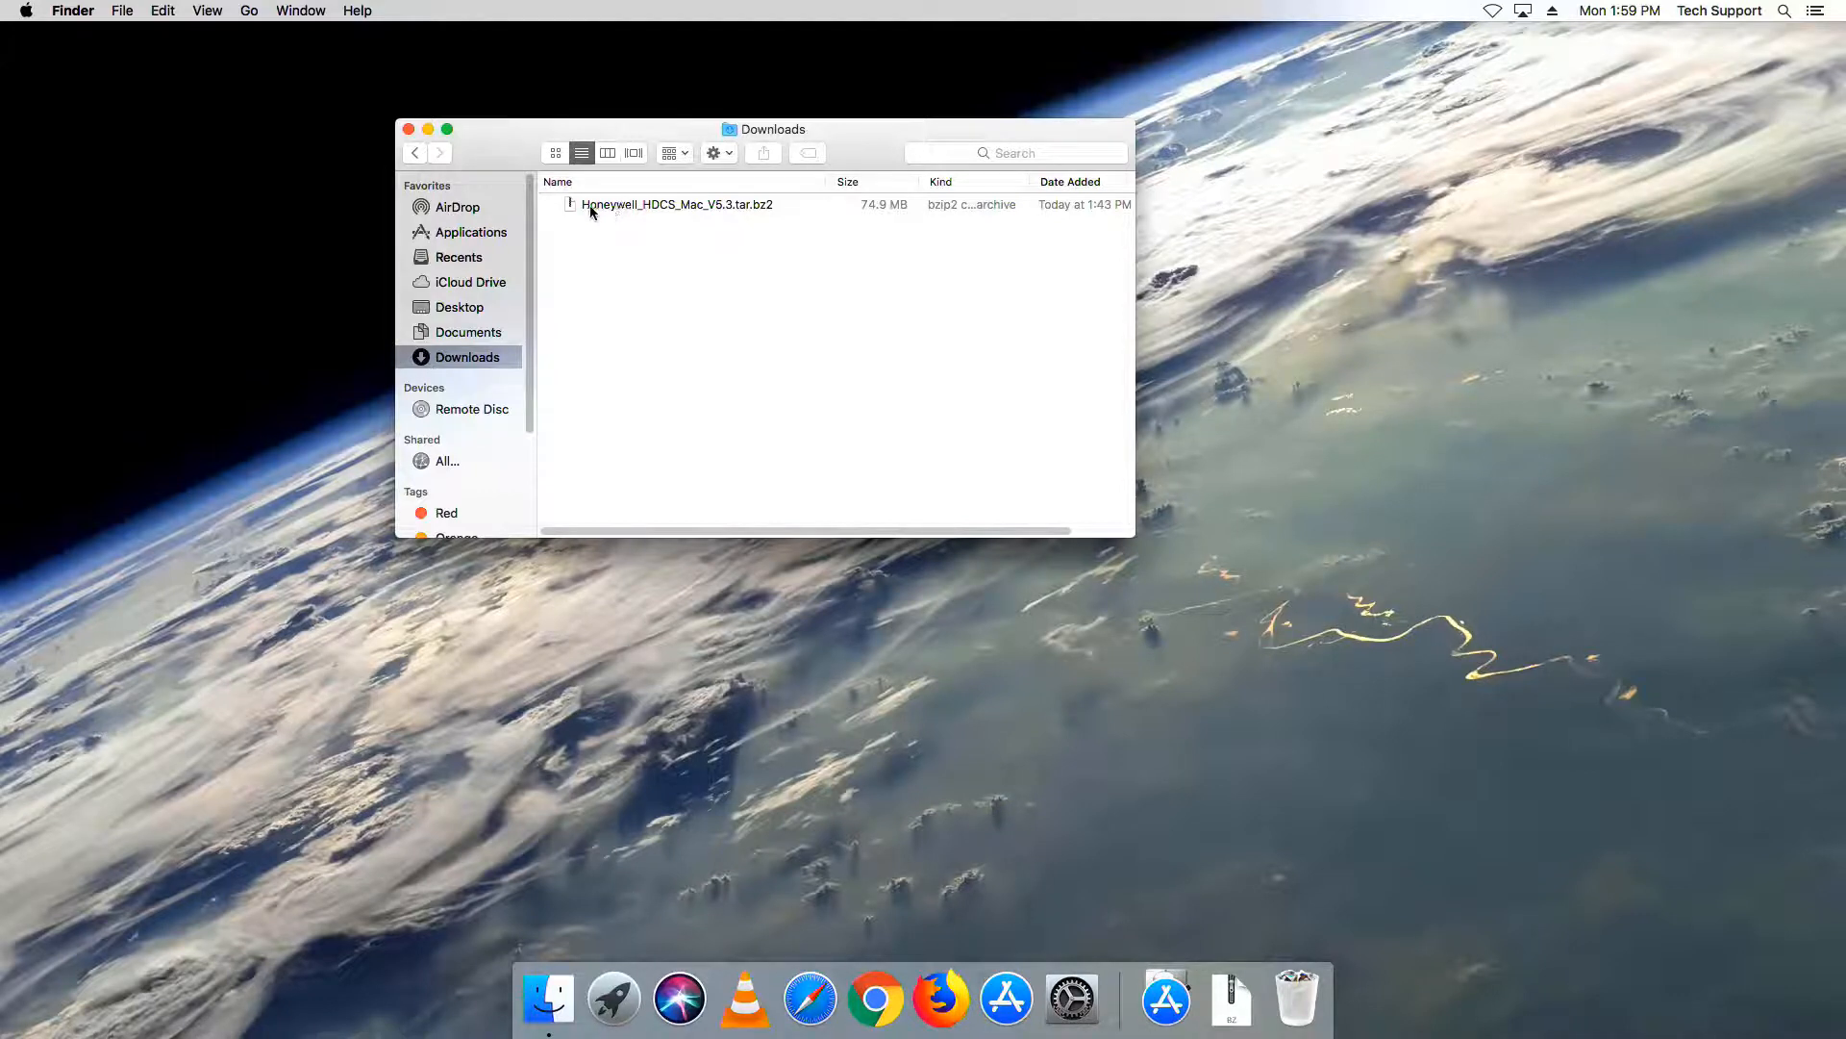
# Step: Extract HDCS from the .tar.bz2 archive and view it in Applications
pyautogui.doubleClick(677, 204)
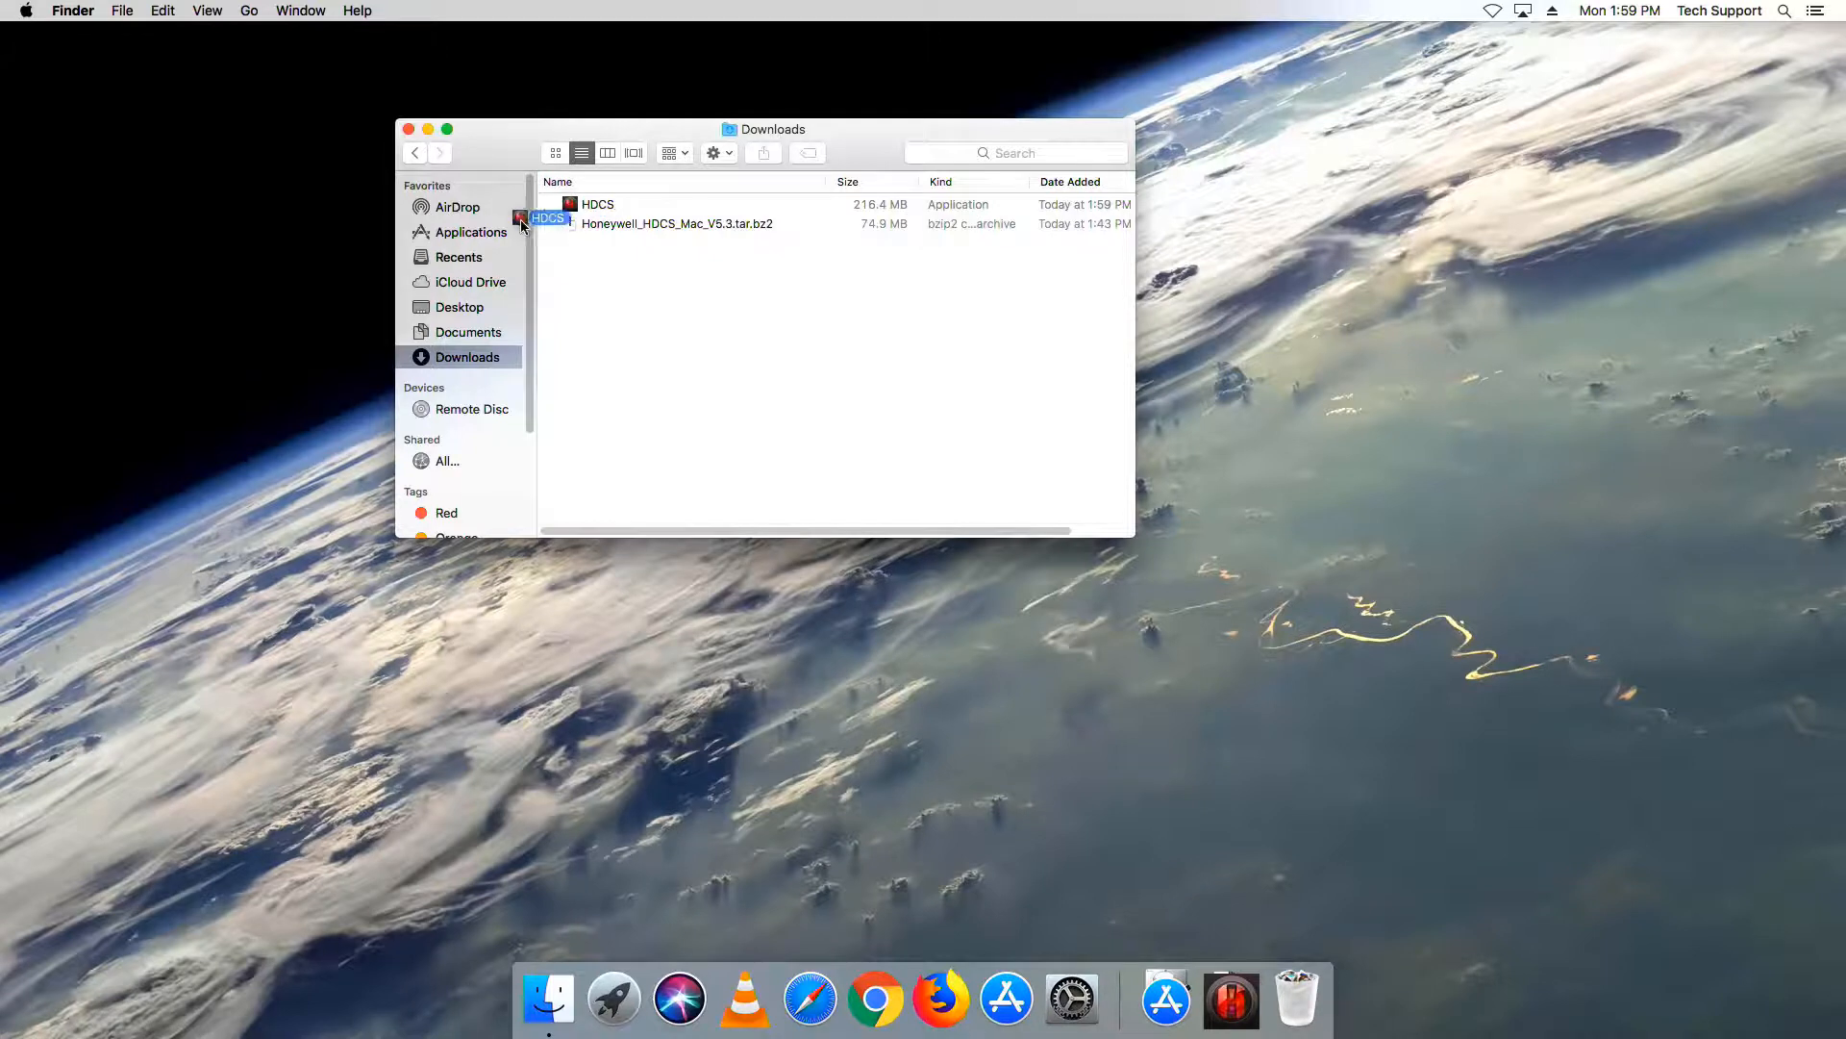
pyautogui.click(470, 231)
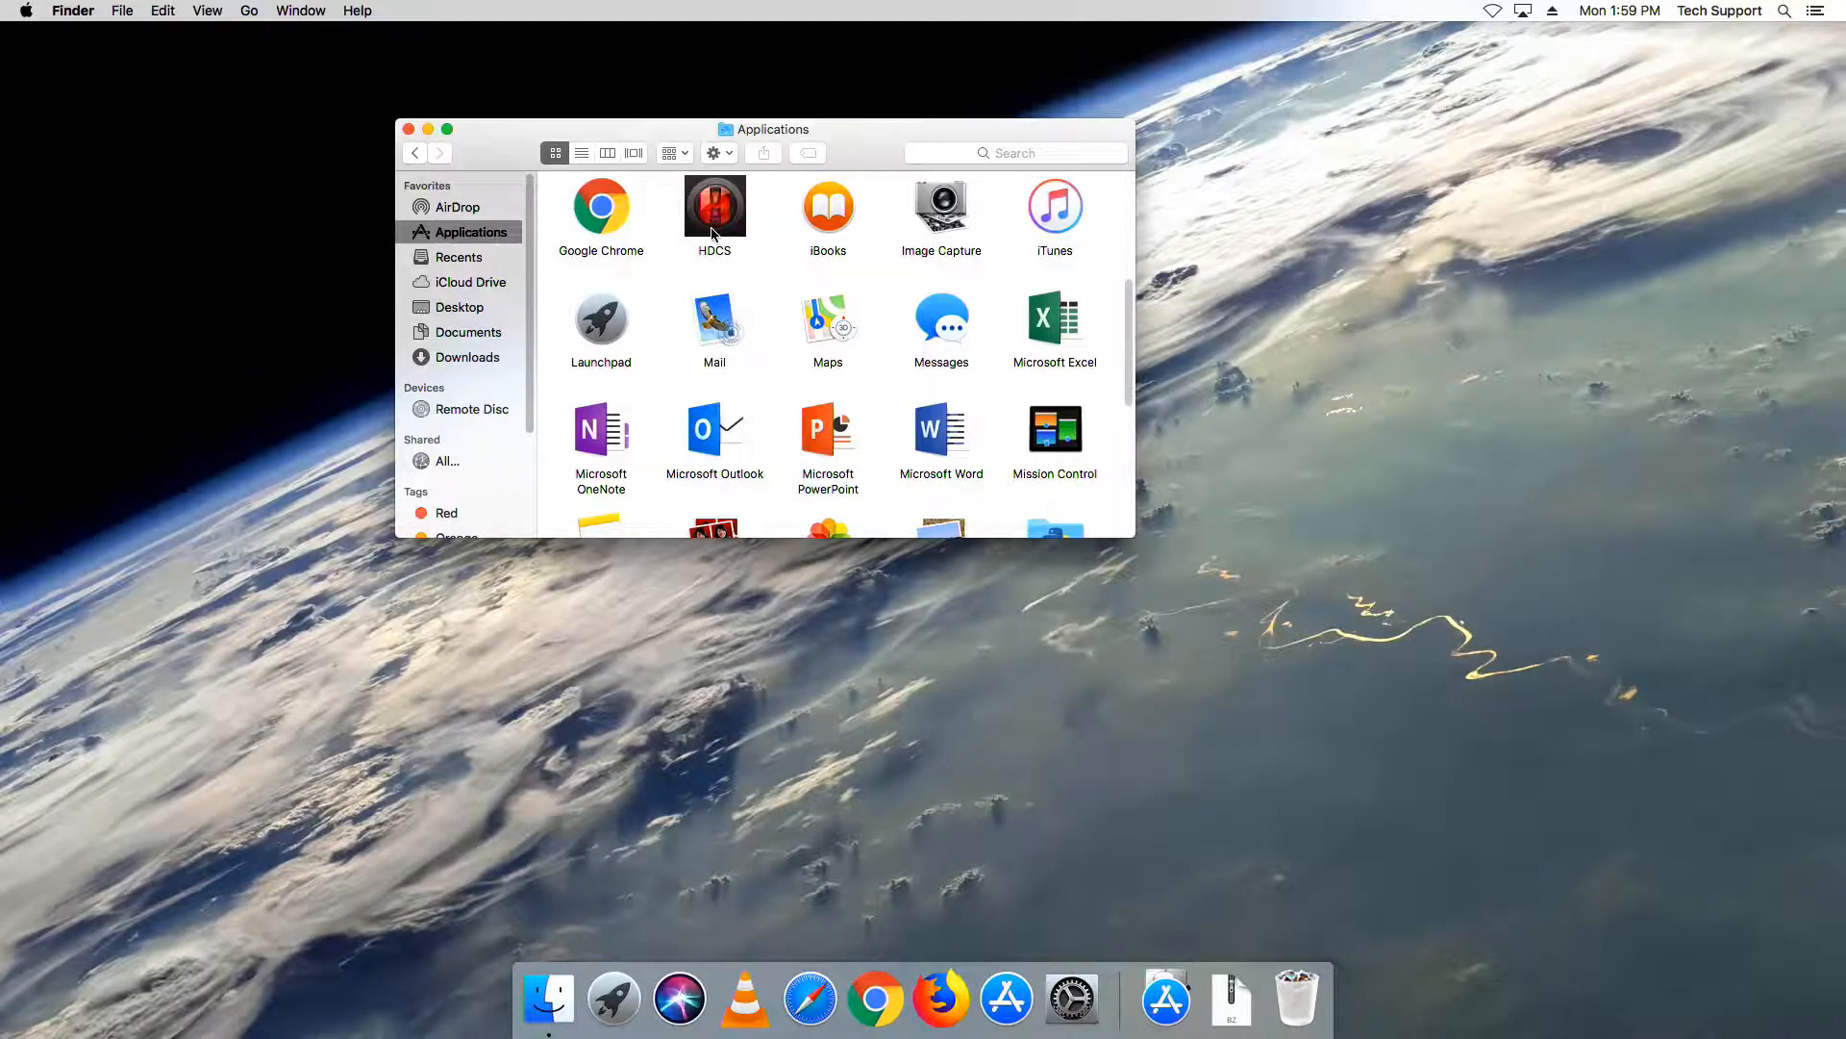
# Step: Launch the HDCS application from the Applications folder
pyautogui.click(713, 206)
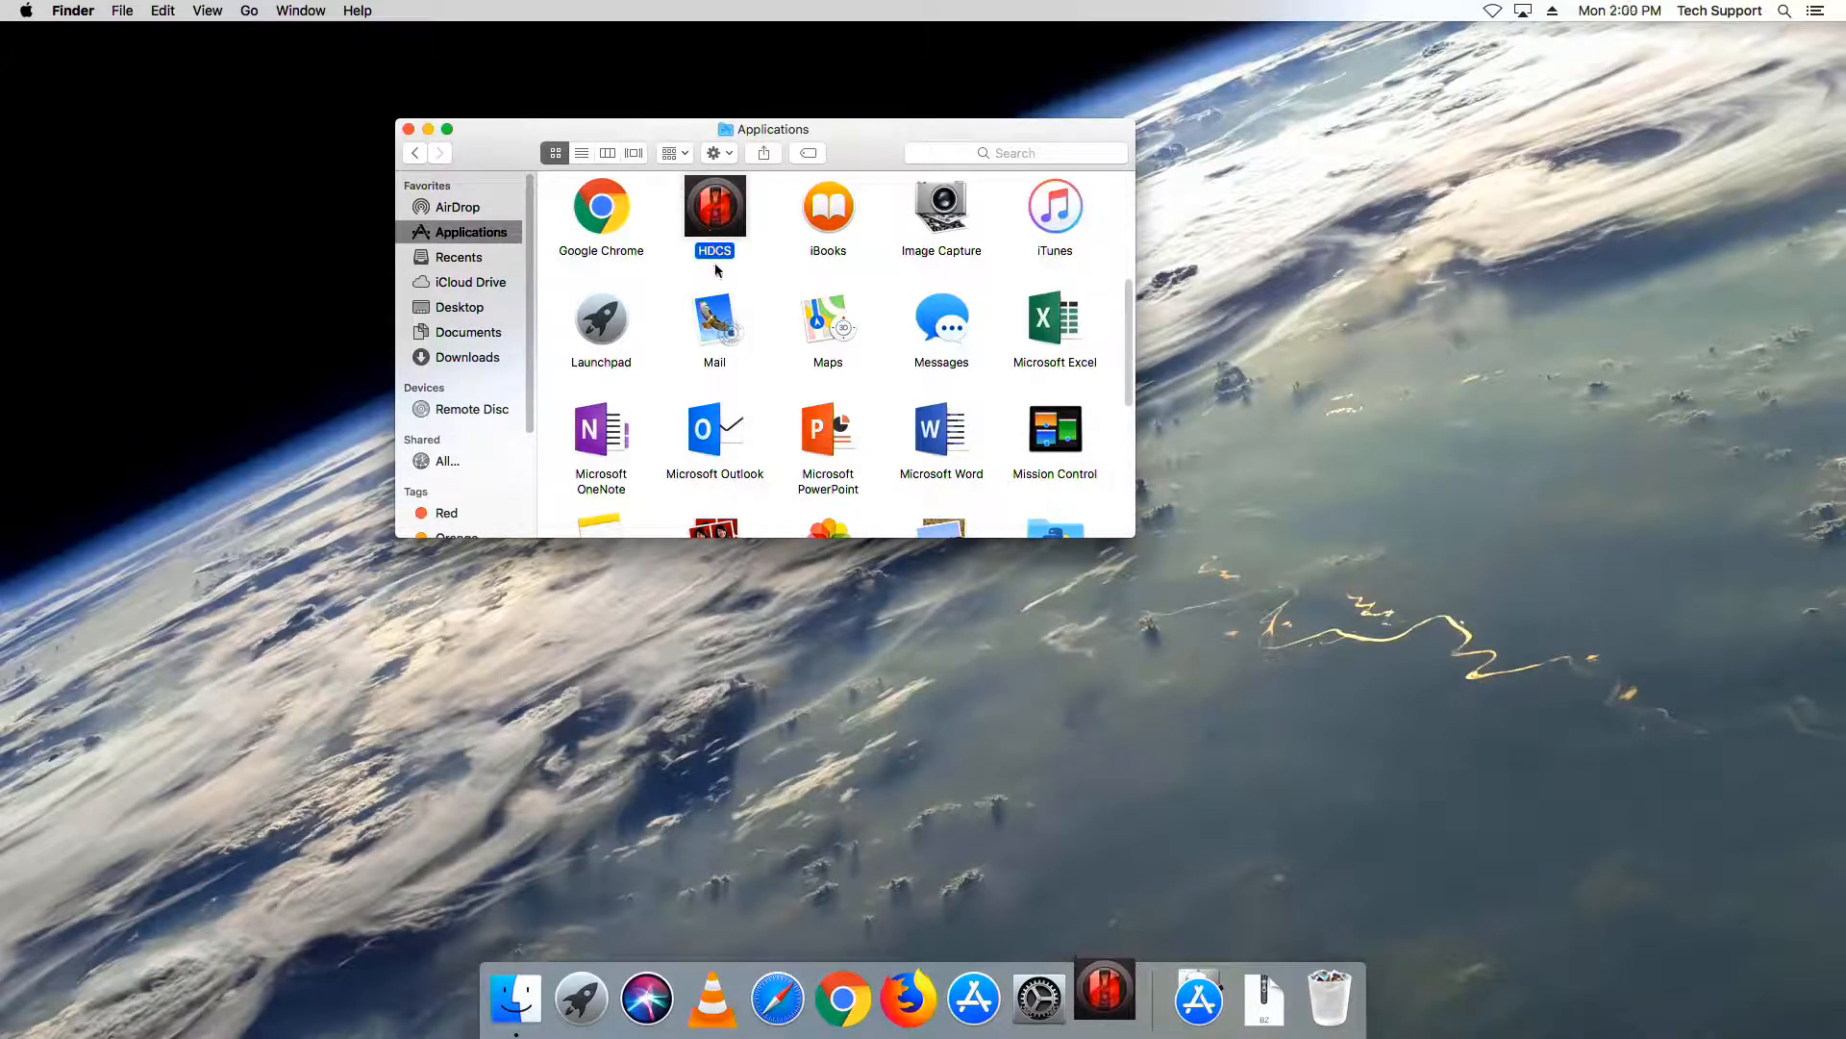
pyautogui.doubleClick(714, 206)
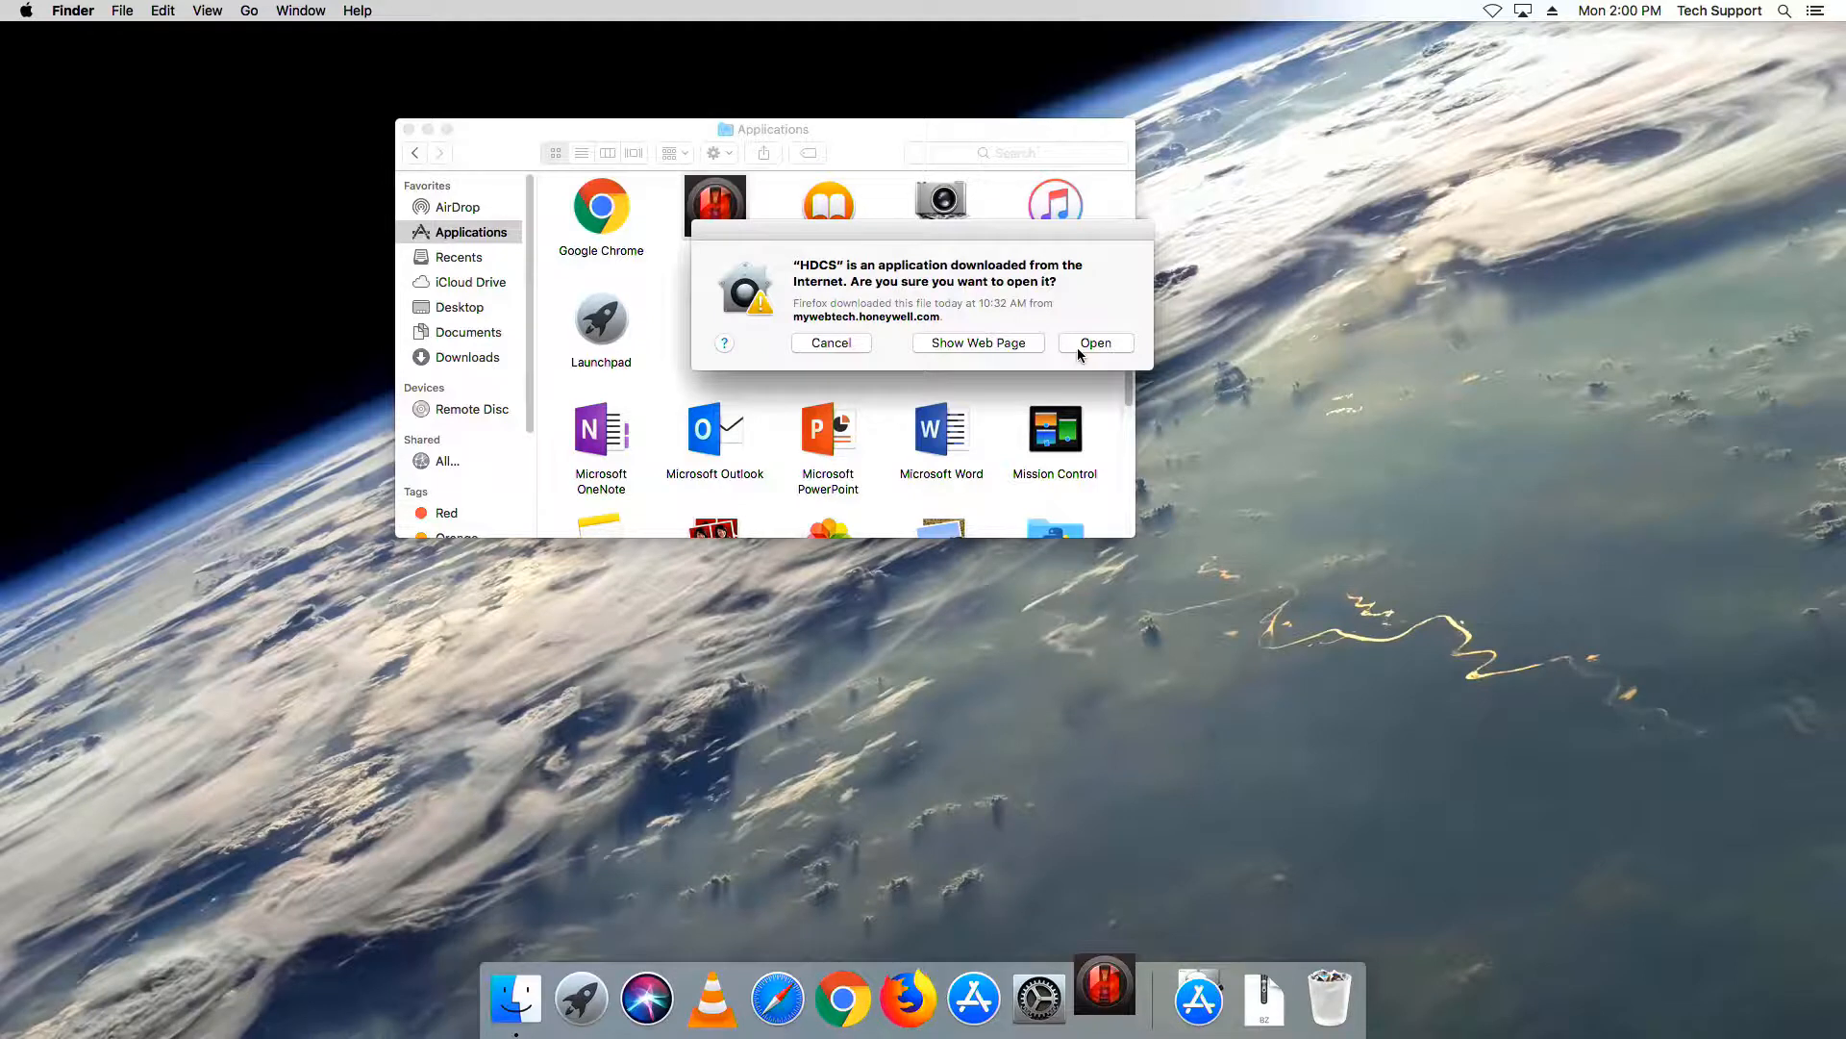
# Step: Confirm opening the downloaded HDCS app and log in to reach Devices
pyautogui.click(1095, 342)
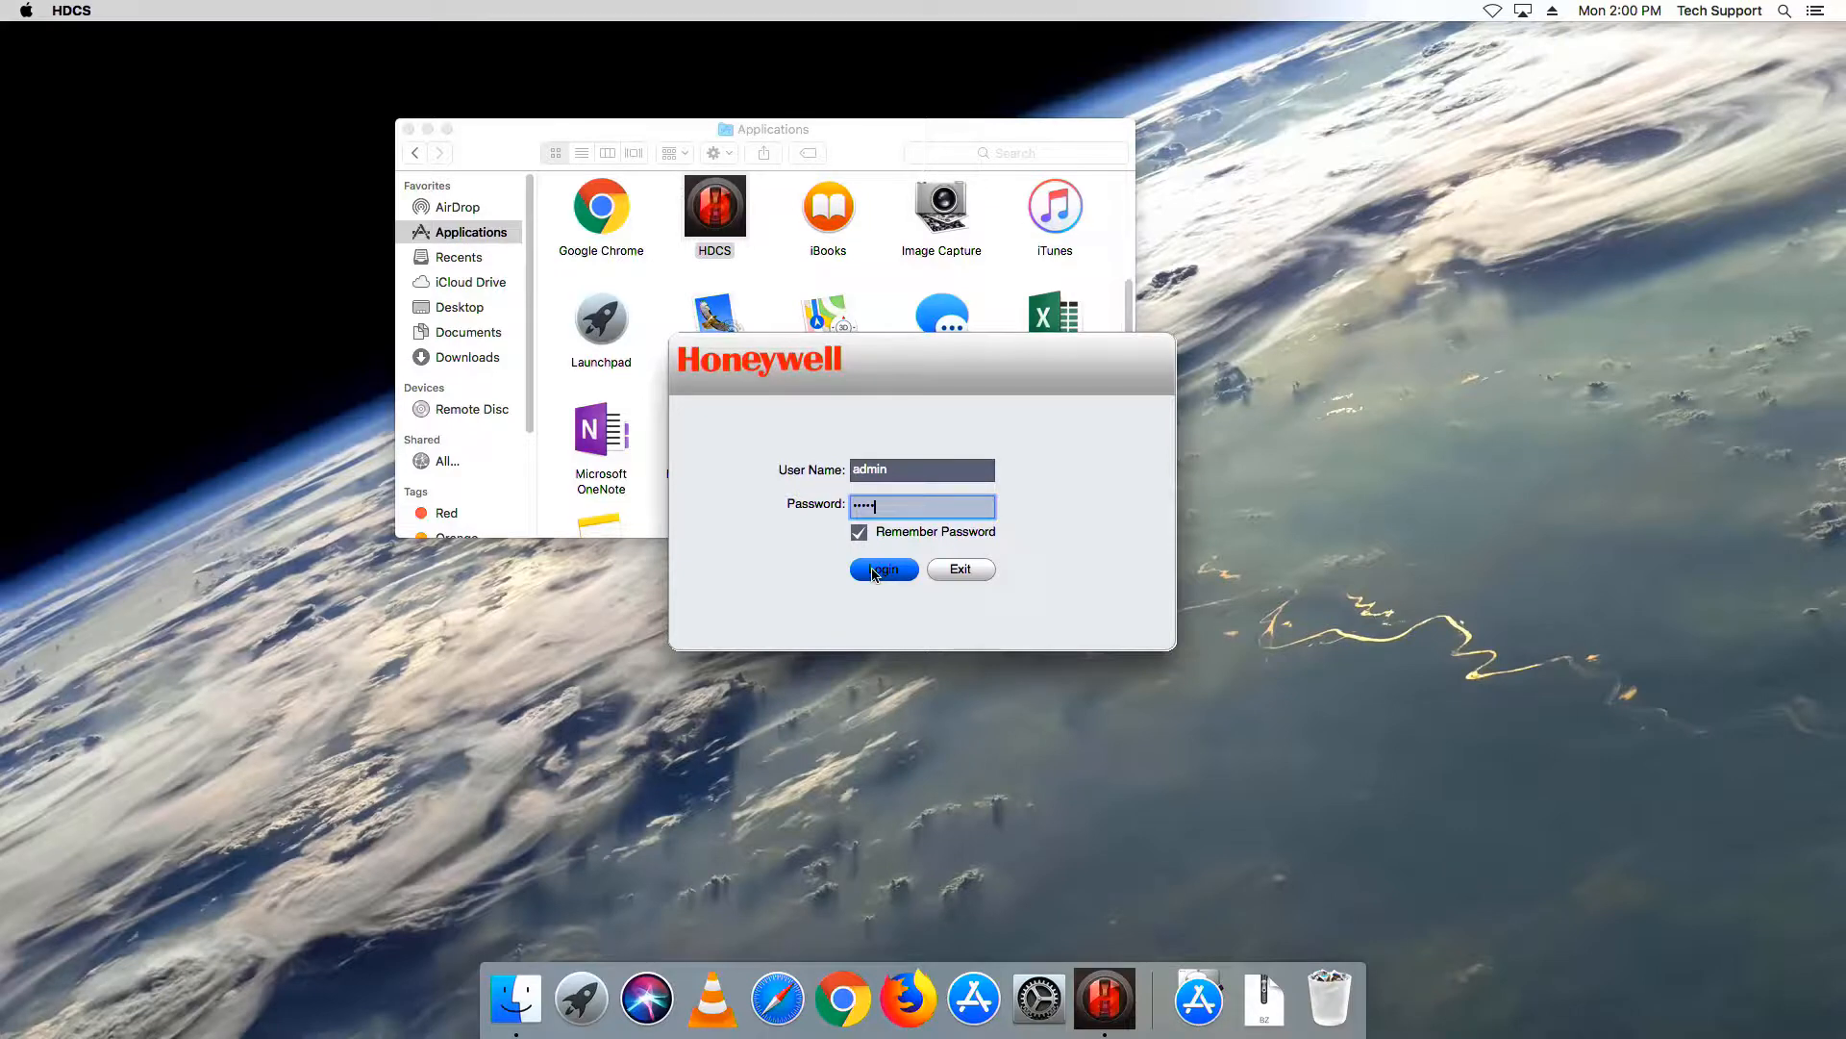
pyautogui.click(881, 572)
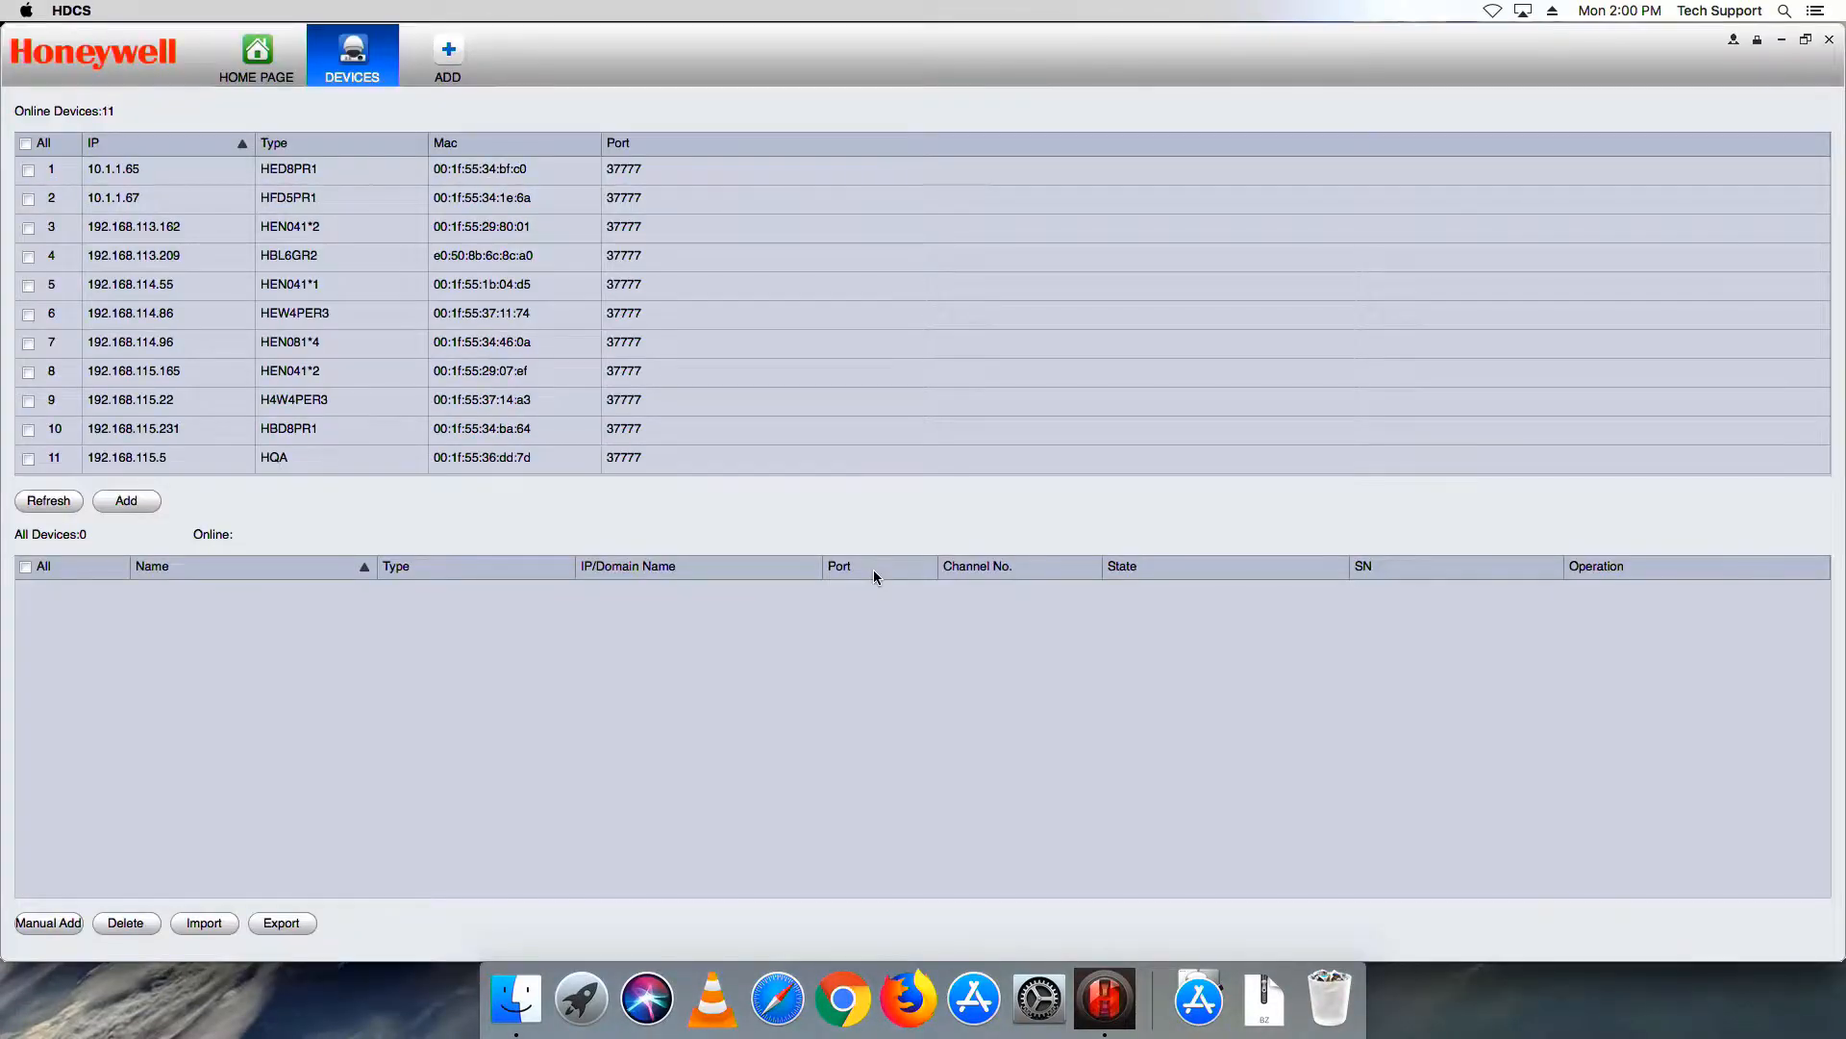